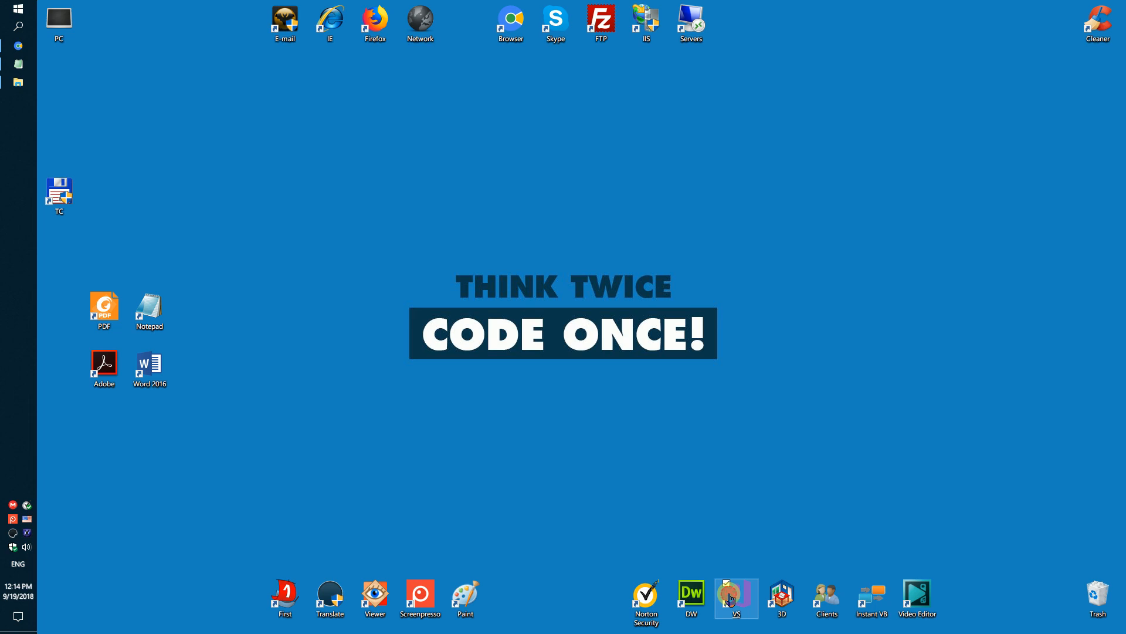
# Step: Launch Visual Studio 2017 from the desktop and reach its Start Page
pyautogui.click(735, 598)
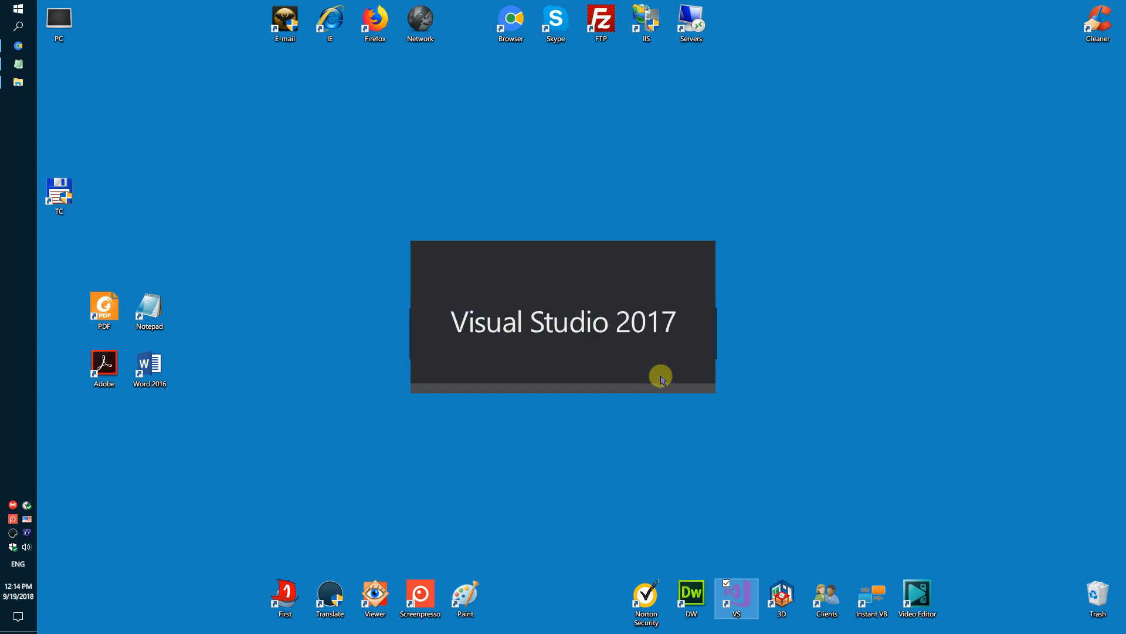
pyautogui.click(50, 23)
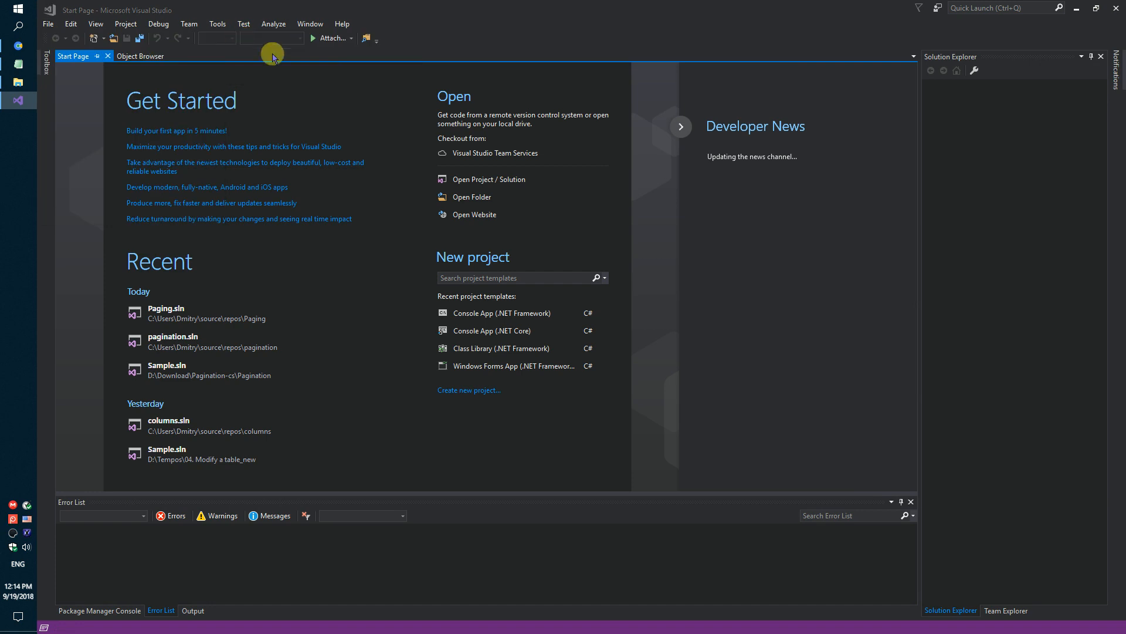
# Step: Create a Console App (.NET Framework) project named Paginationoption
pyautogui.click(468, 389)
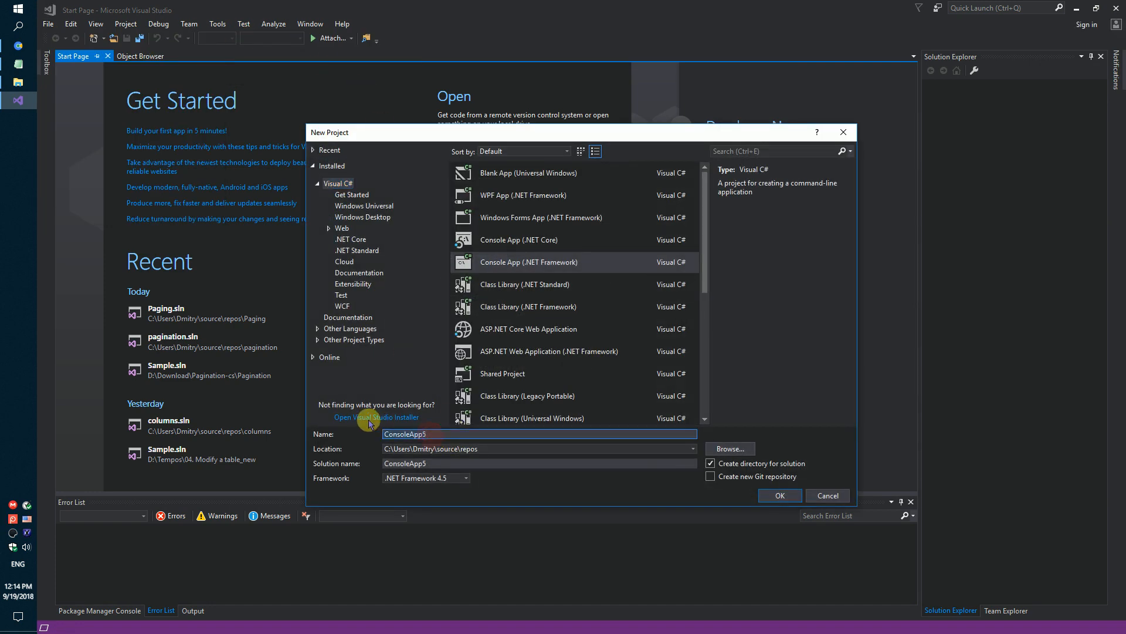
pyautogui.write('Paga')
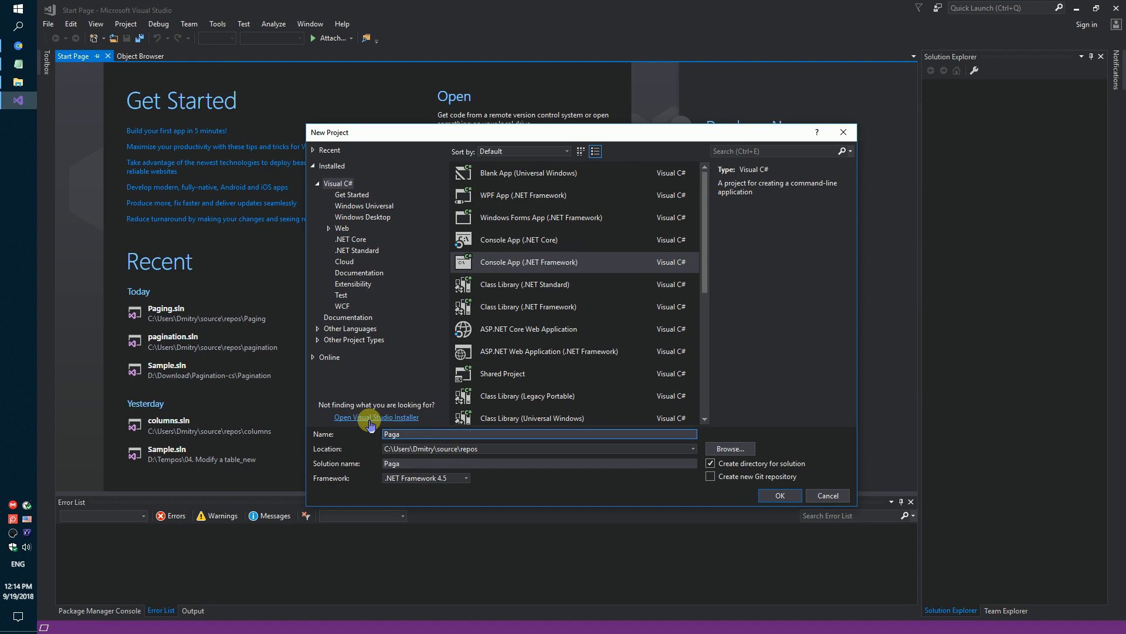
pyautogui.write('Pagination')
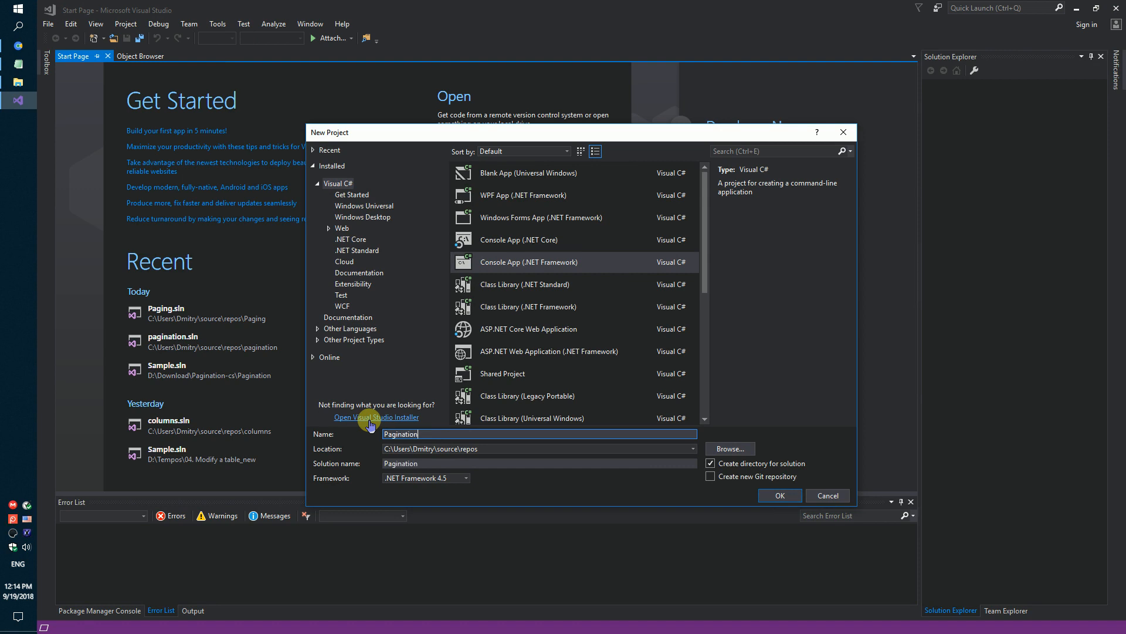
pyautogui.write('option')
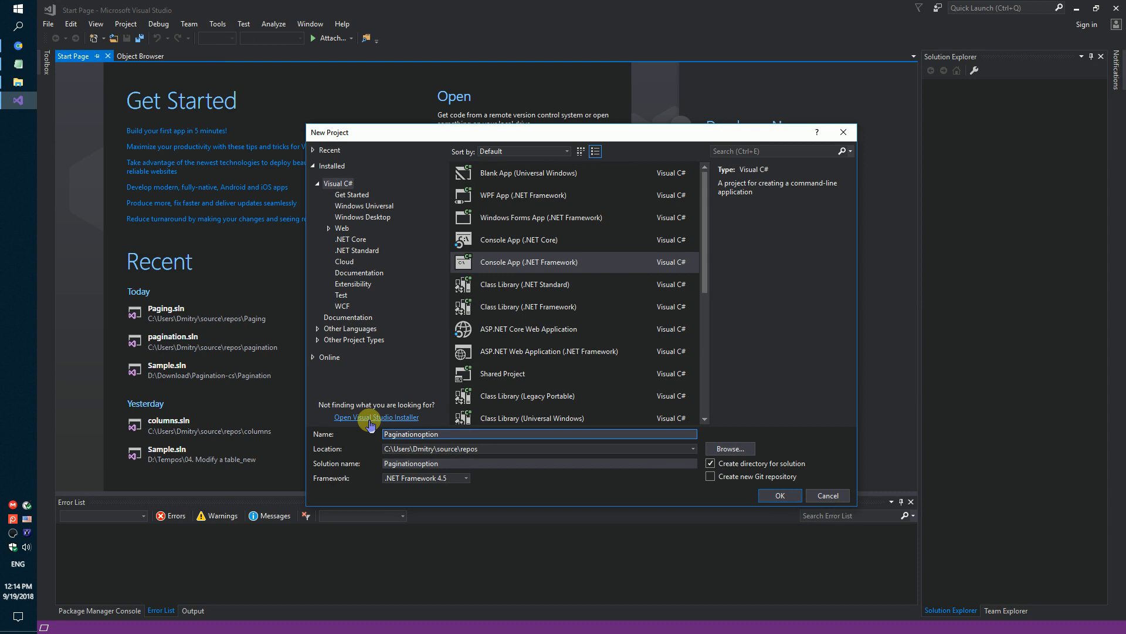
pyautogui.click(779, 495)
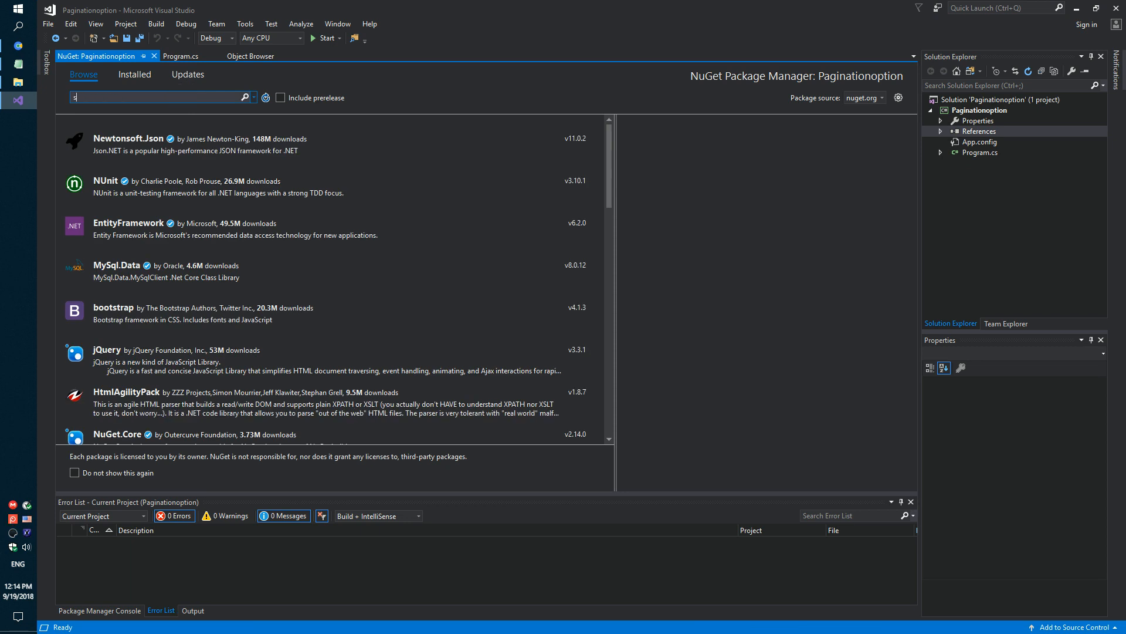
# Step: Search NuGet for sautinsoft.document and install it into the project
pyautogui.write('autinsoft document')
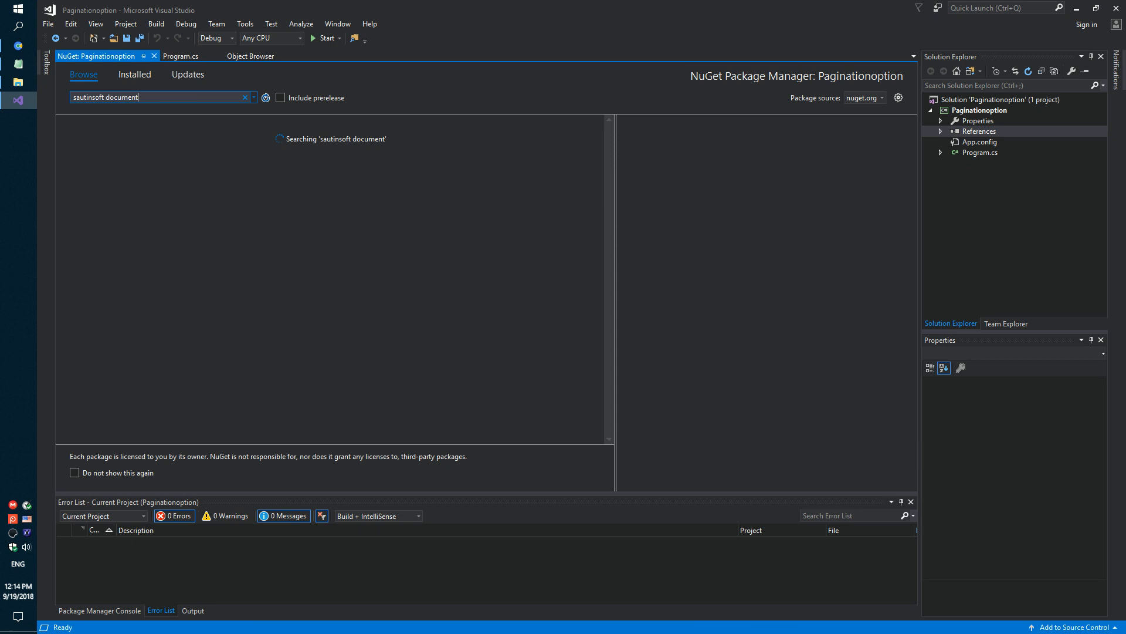
pyautogui.click(136, 139)
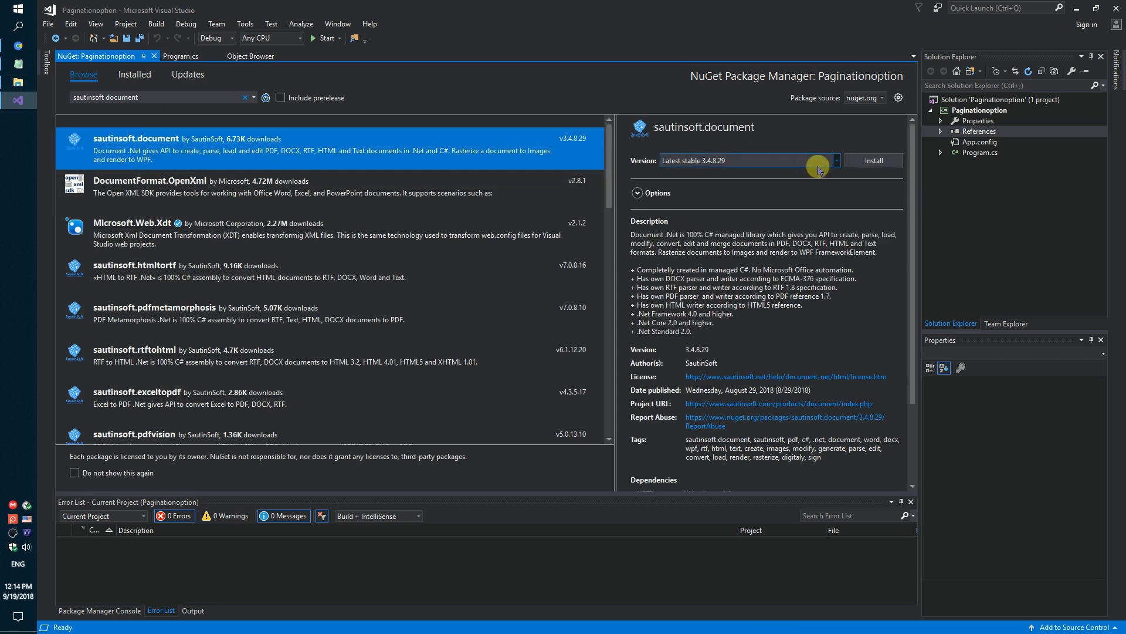
pyautogui.click(873, 160)
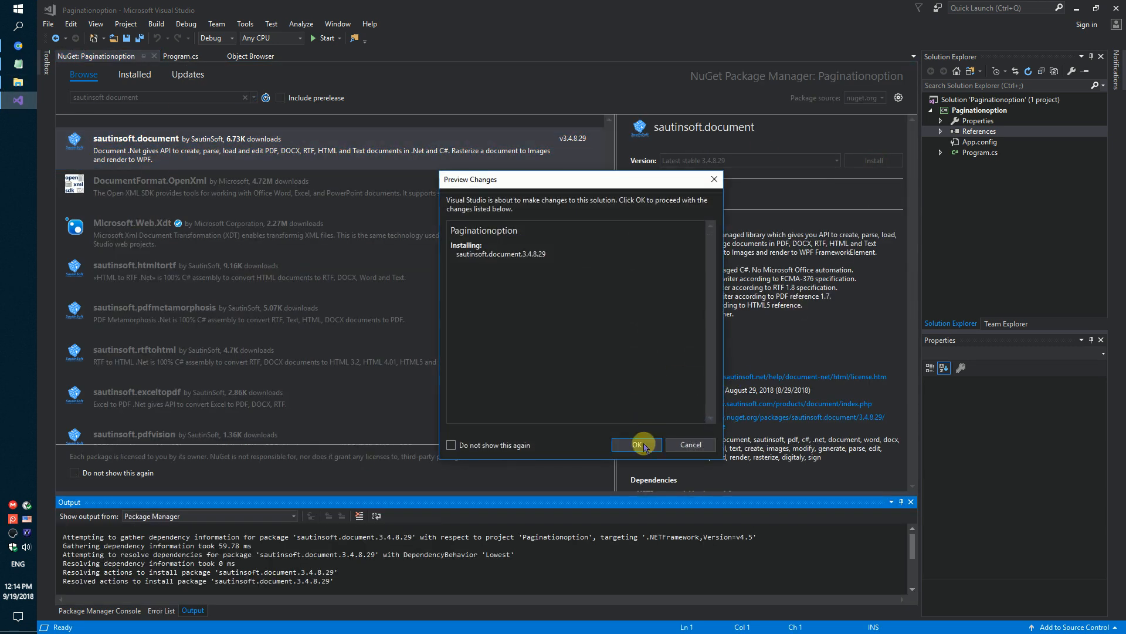
pyautogui.click(638, 444)
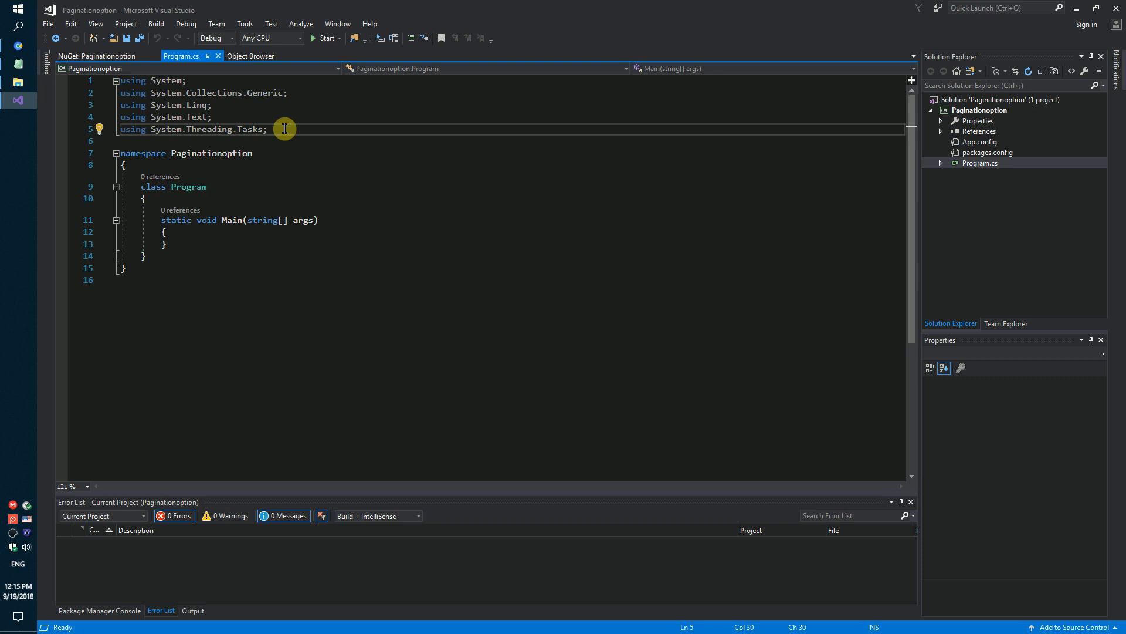
# Step: Add 'using SautinSoft.Document;' and paste the DocumentPaginator loop saving pages as PDFs into Main
pyautogui.write('using')
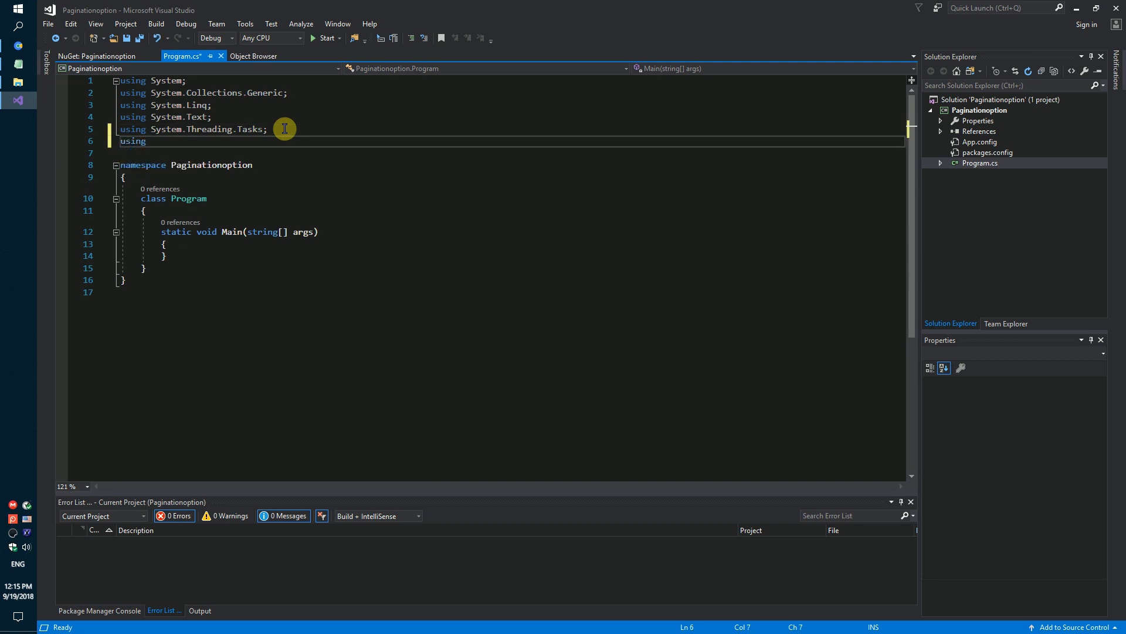
pyautogui.write('SautinSoft')
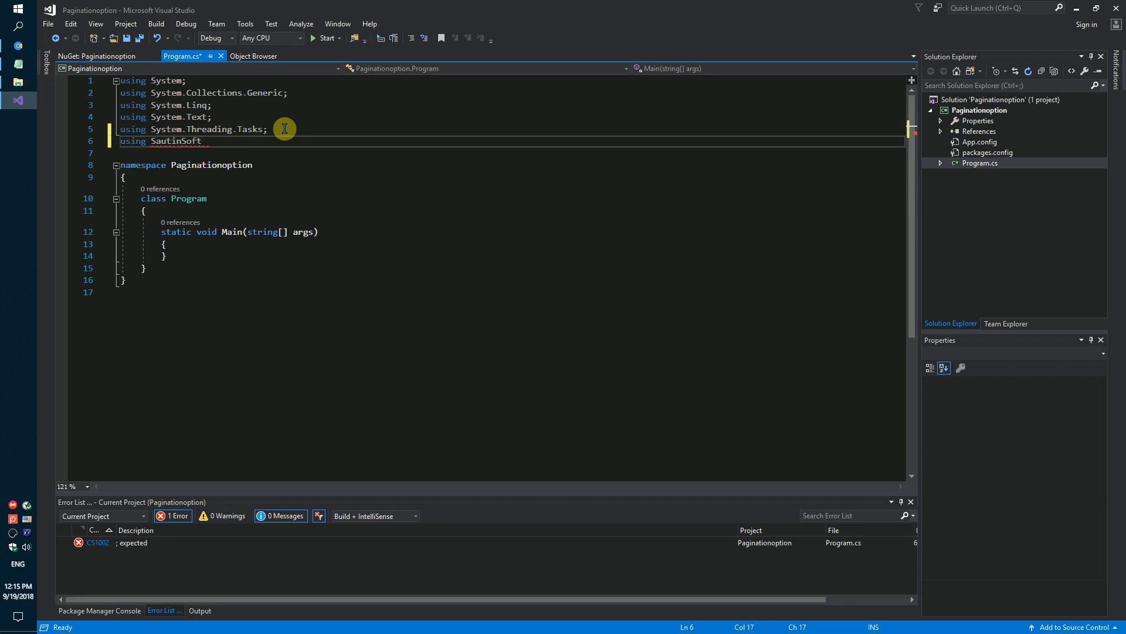
pyautogui.write('.Document')
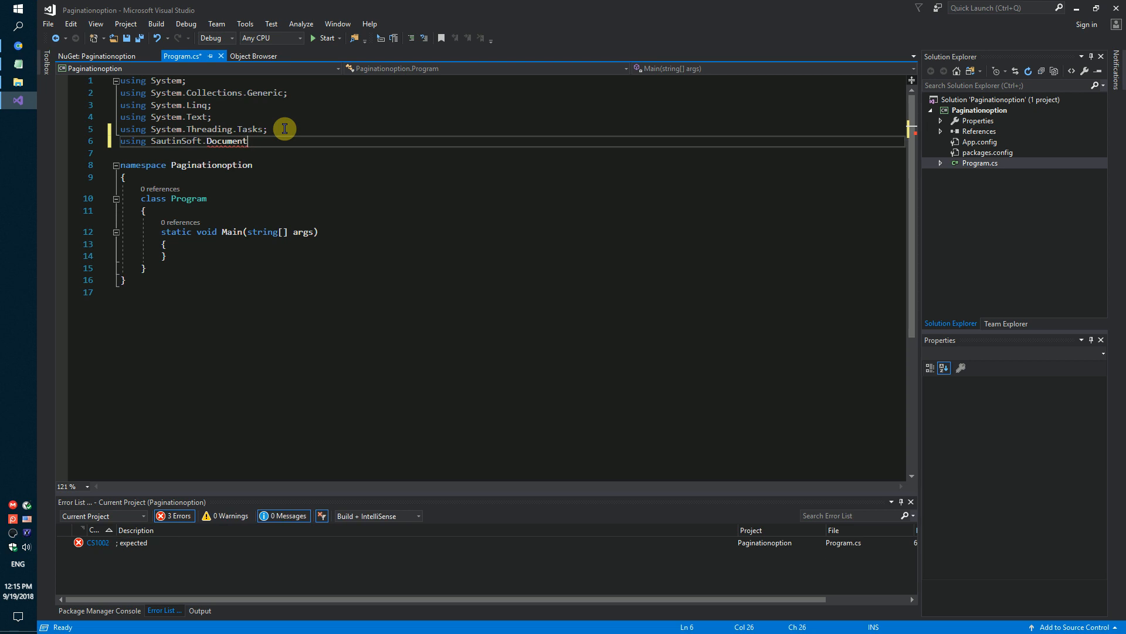
pyautogui.write(';')
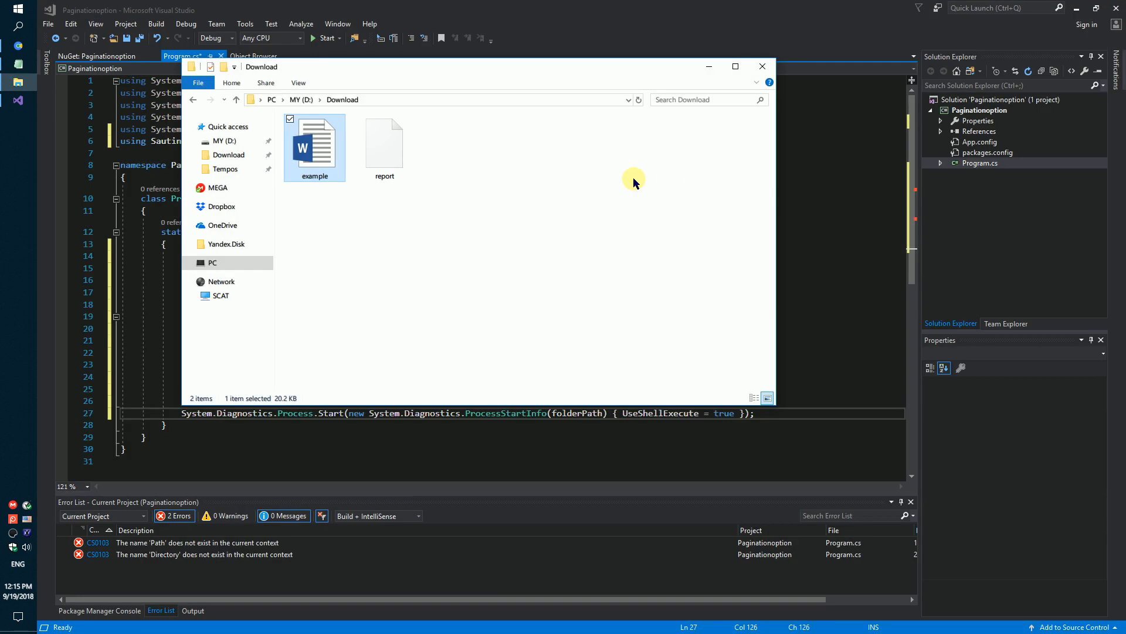
pyautogui.click(762, 65)
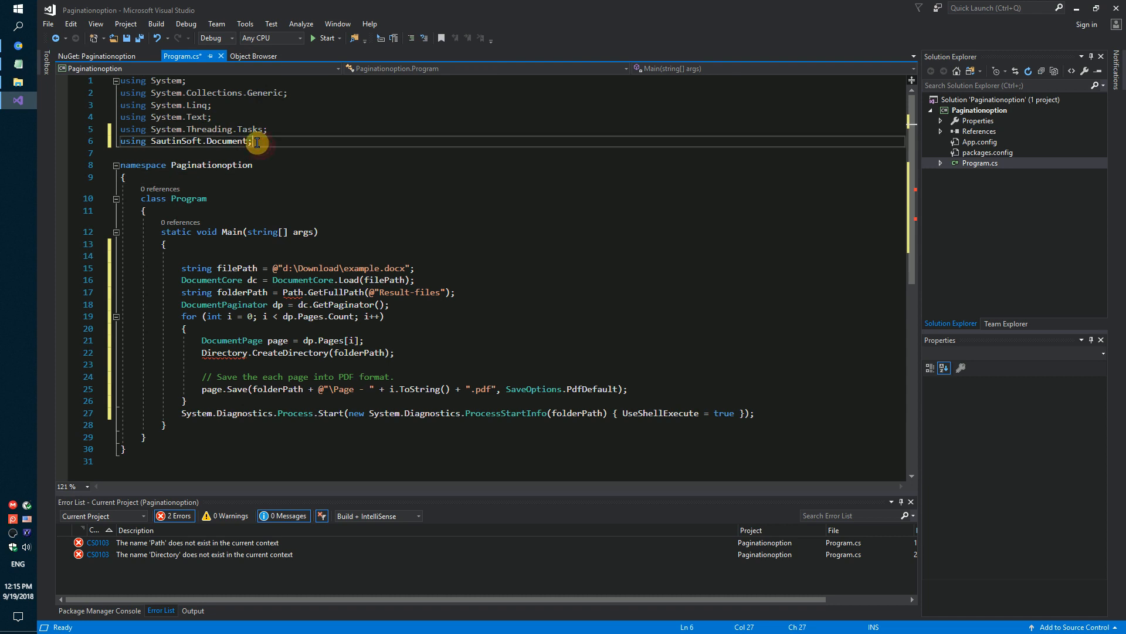
# Step: Add 'using System.IO;' so the Error List shows zero errors
pyautogui.write('usin')
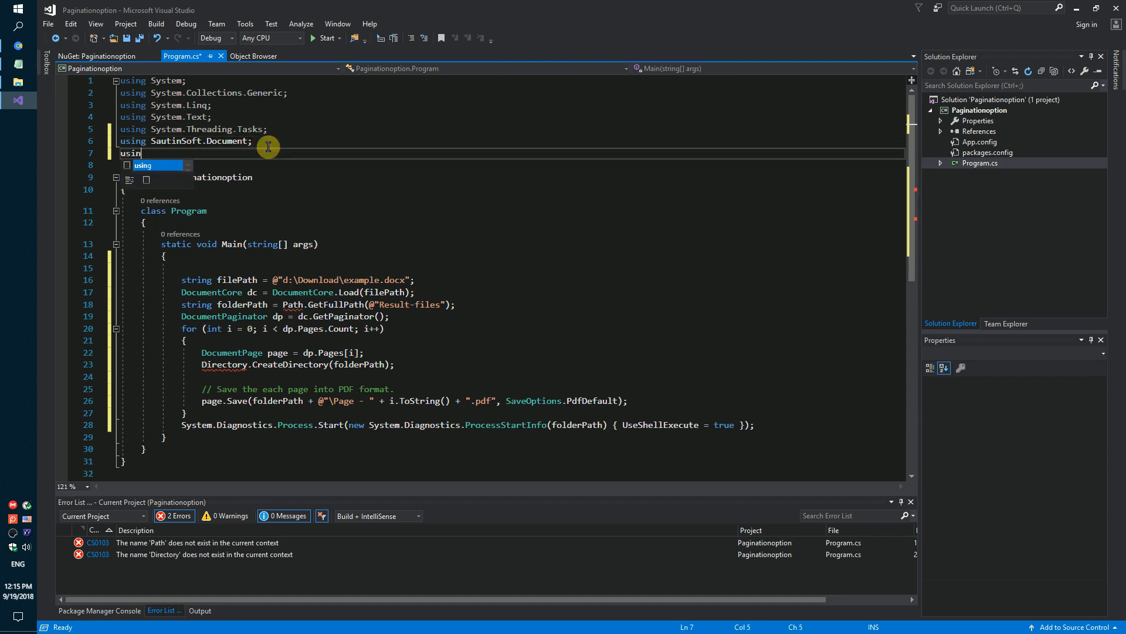
pyautogui.write('sys')
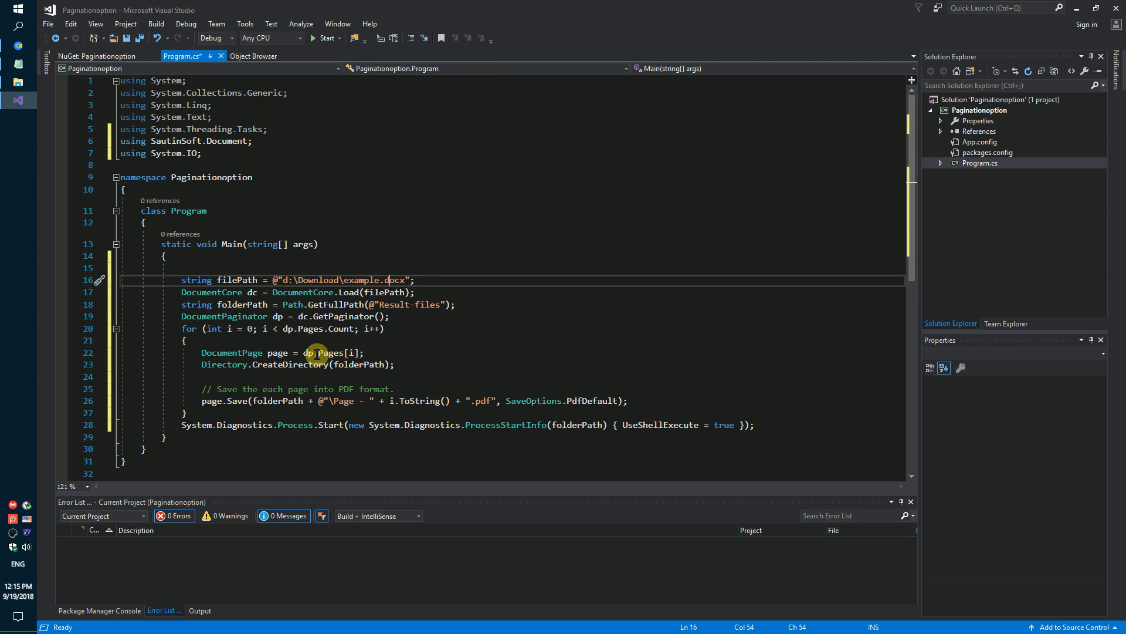
pyautogui.moveTo(352, 317)
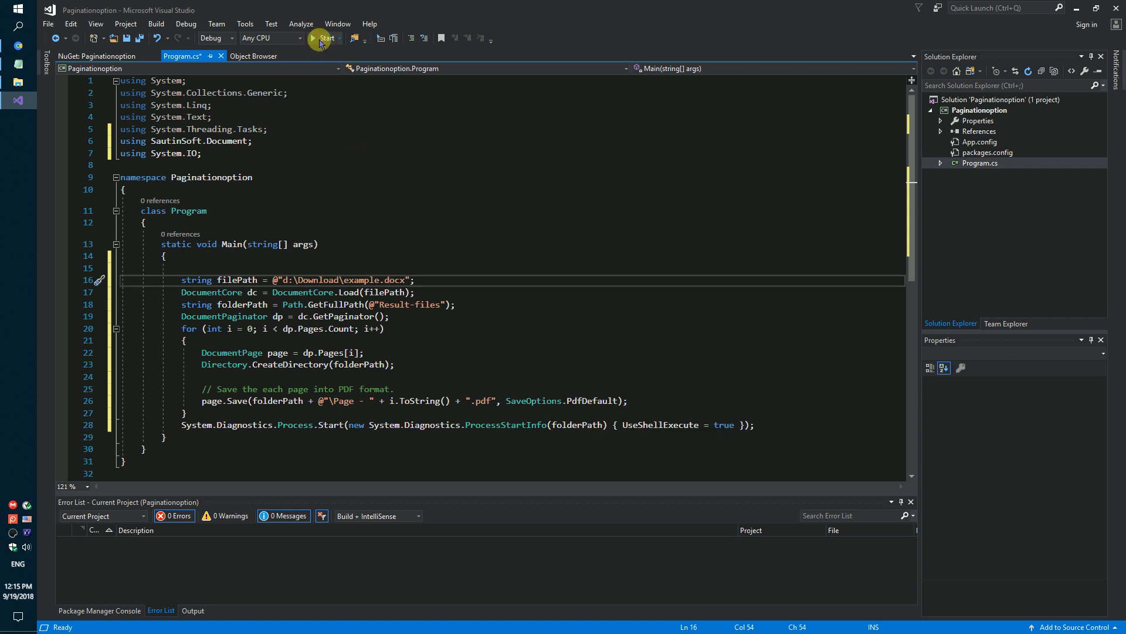
# Step: Run the app and view the generated Page - 0 PDF from Result-files
pyautogui.click(321, 38)
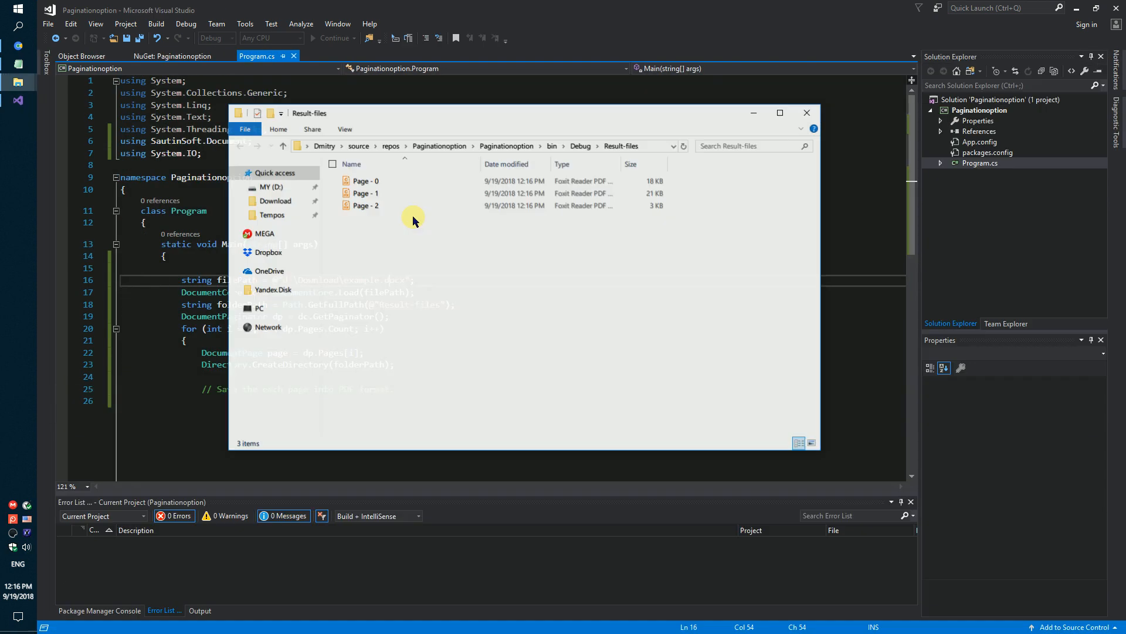
pyautogui.click(365, 181)
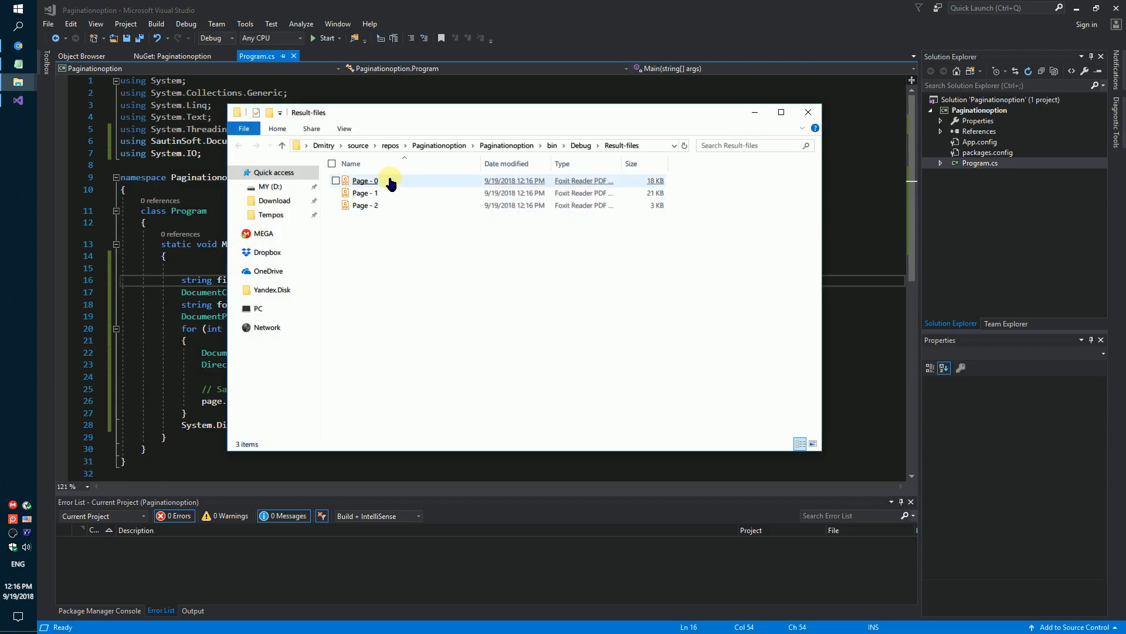
pyautogui.moveTo(385, 182)
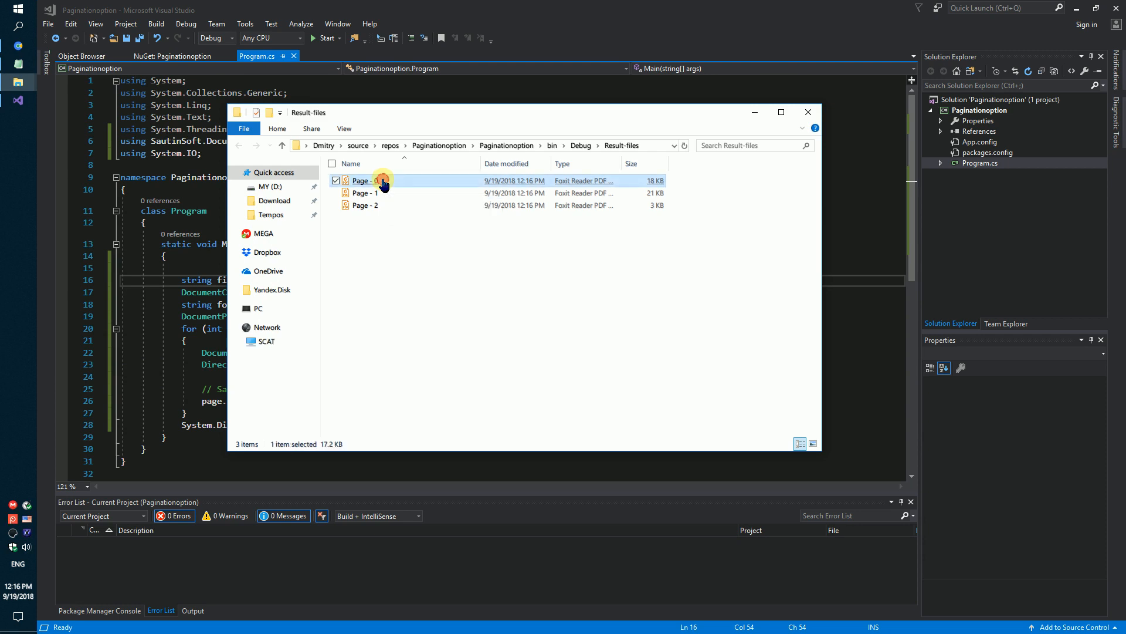
pyautogui.doubleClick(366, 180)
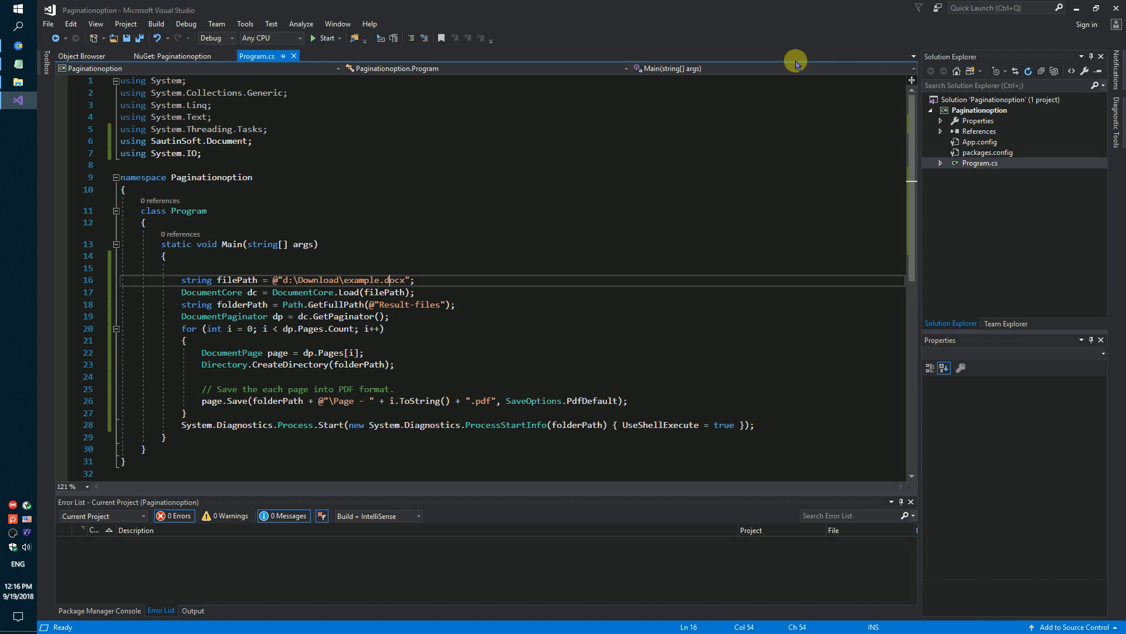
# Step: Change the output folder to Result-files-html and filePath to d:\Download\report.html
pyautogui.click(437, 304)
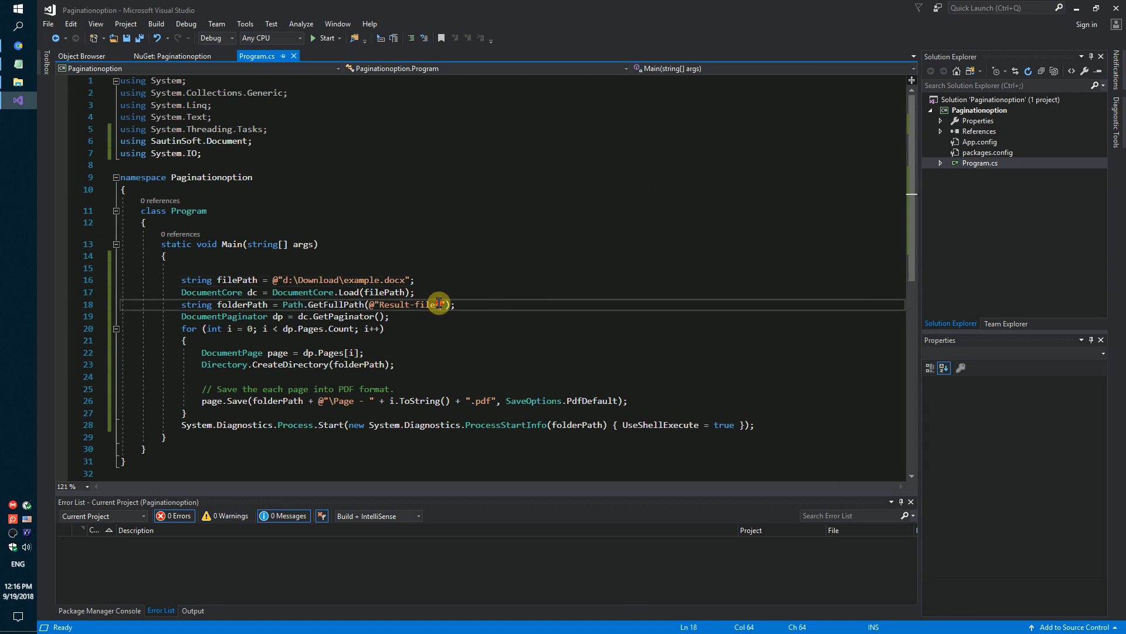
pyautogui.write('s-h')
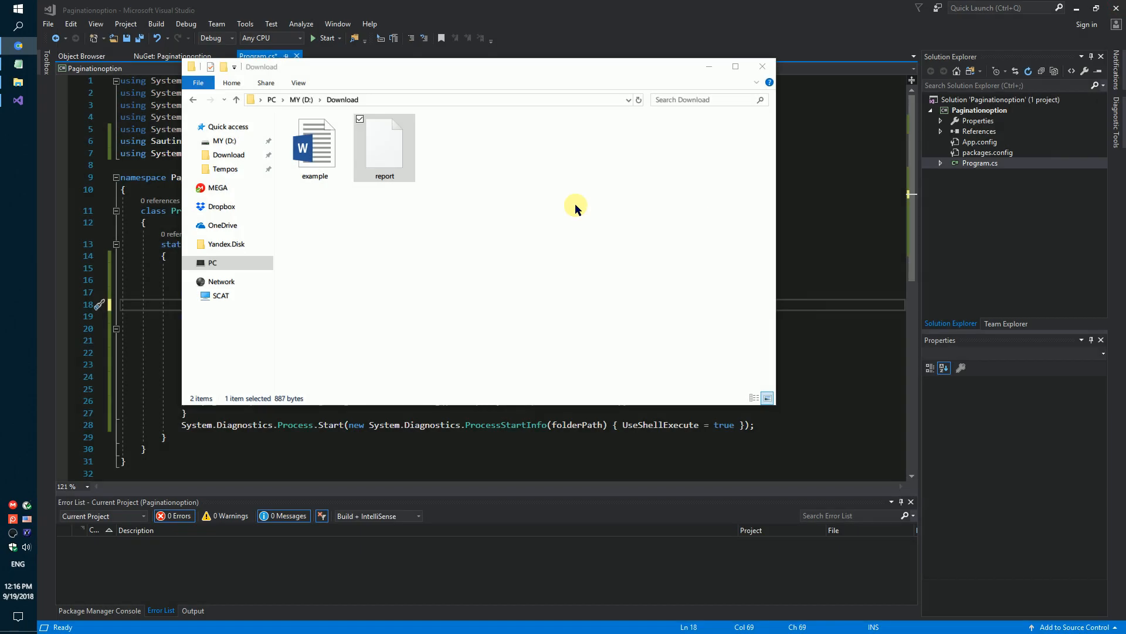
pyautogui.click(761, 65)
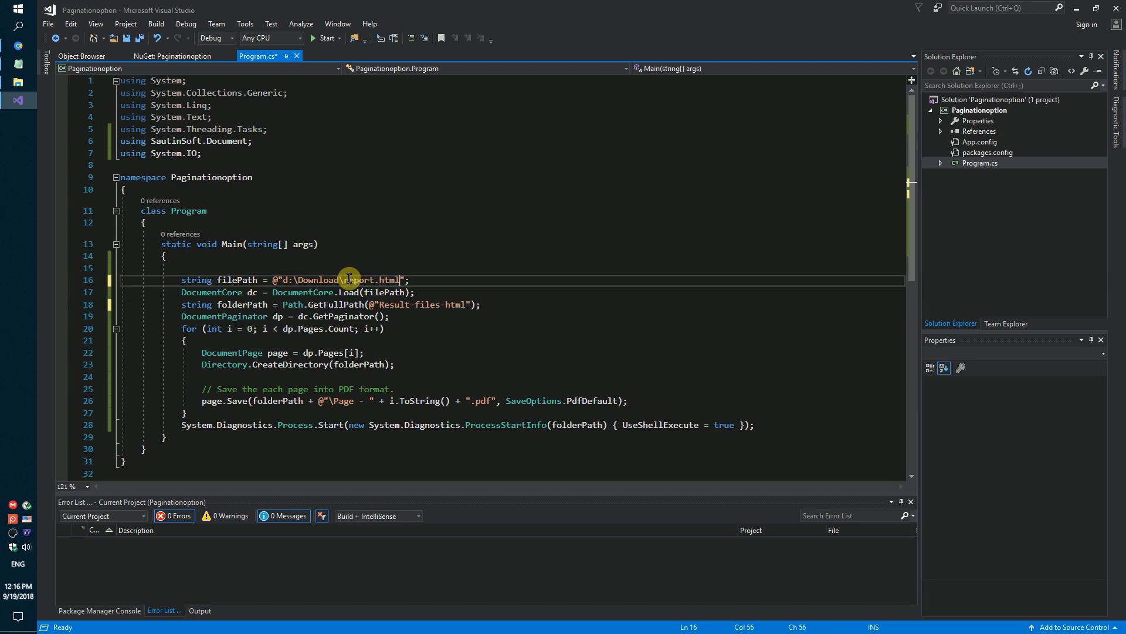
pyautogui.moveTo(488, 400)
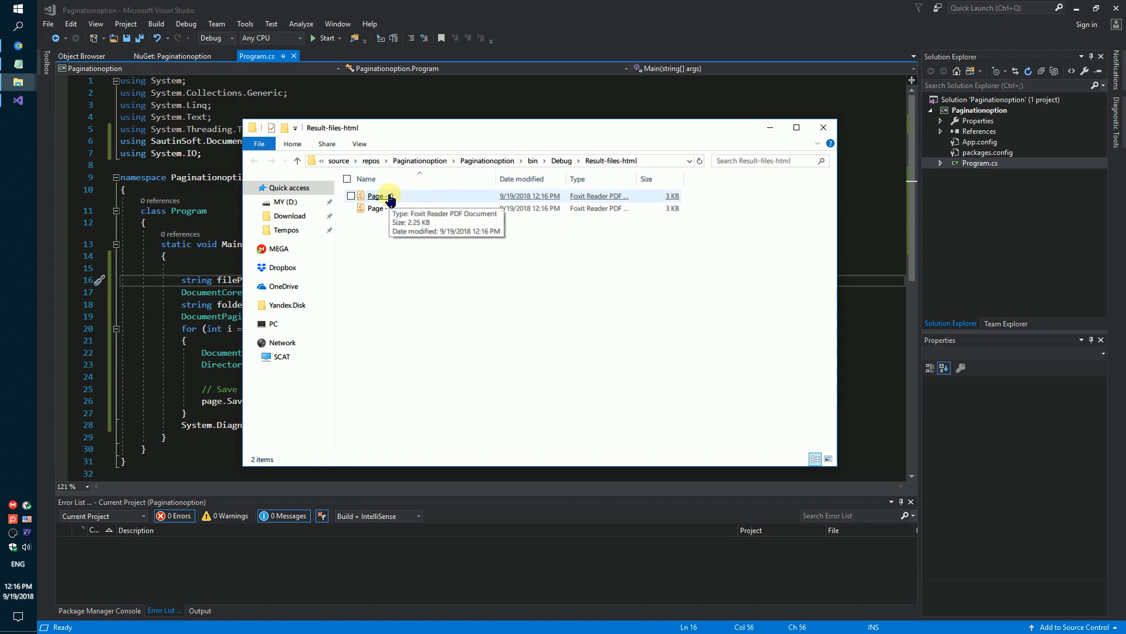
# Step: View Page - 0 and Page - 1 PDFs from Result-files-html in Foxit Reader
pyautogui.doubleClick(376, 196)
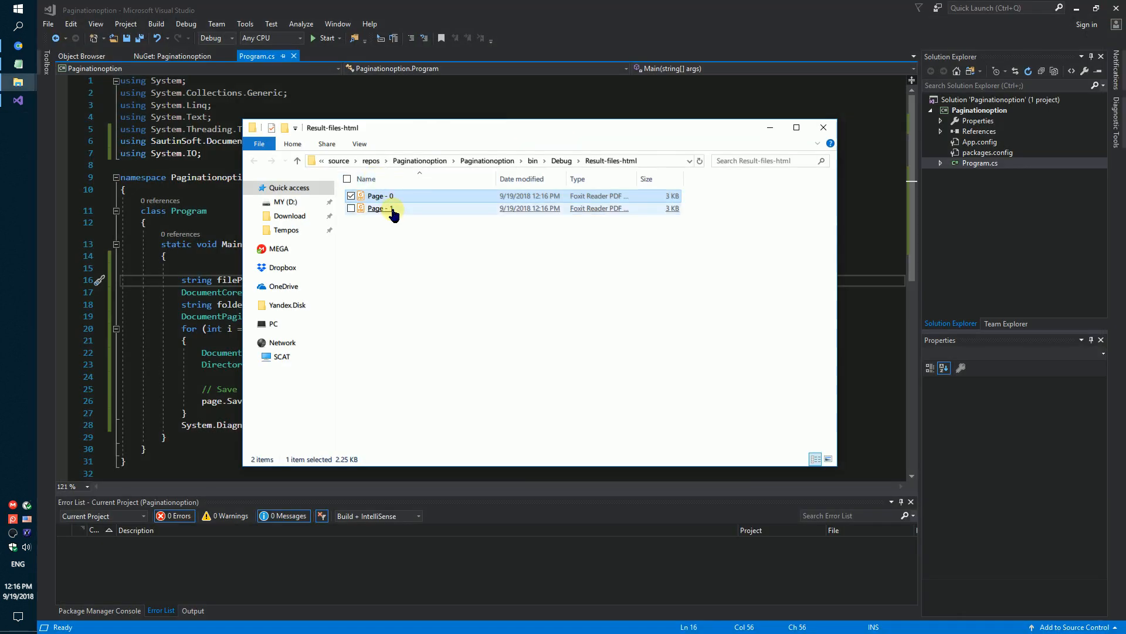
pyautogui.doubleClick(377, 207)
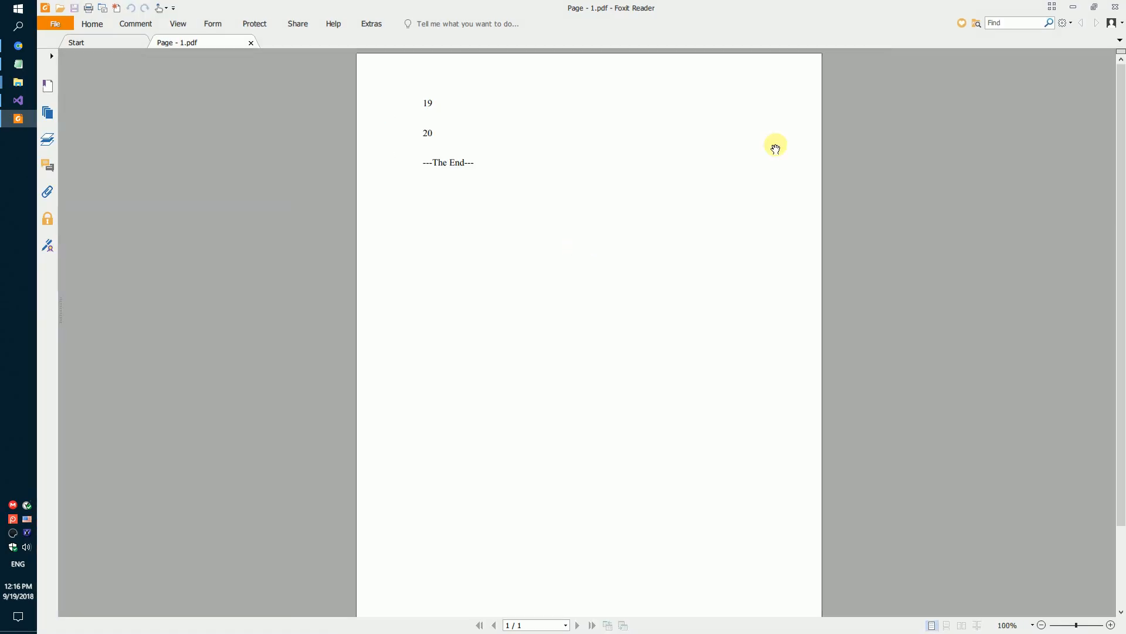